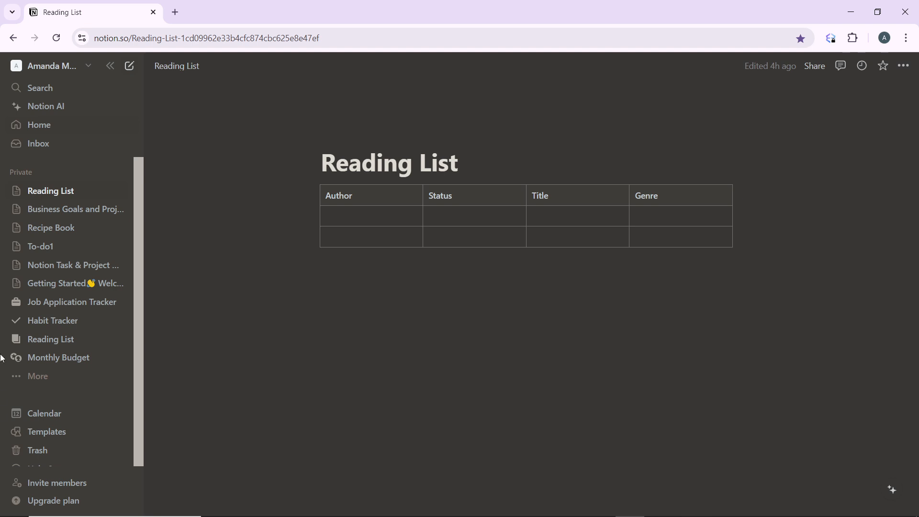
pyautogui.moveTo(69, 190)
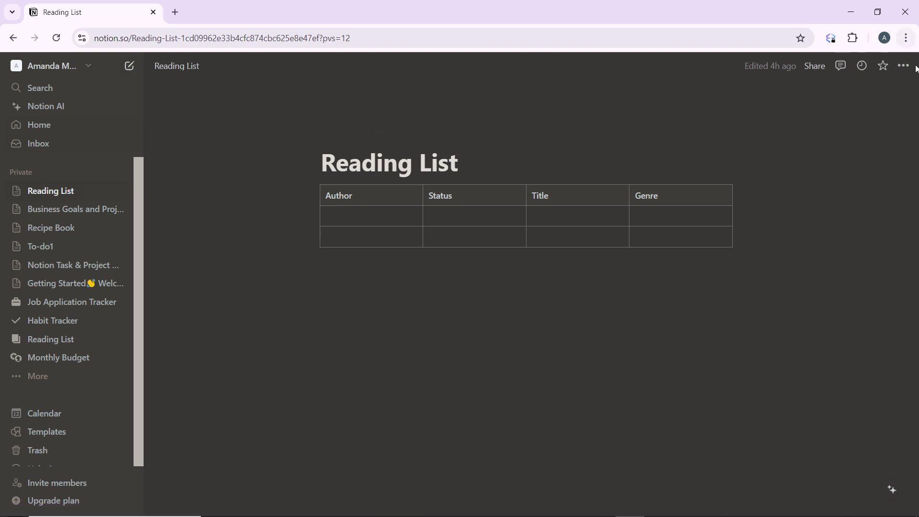
# Duplicate the Reading List page from its ••• options menu
pyautogui.click(902, 66)
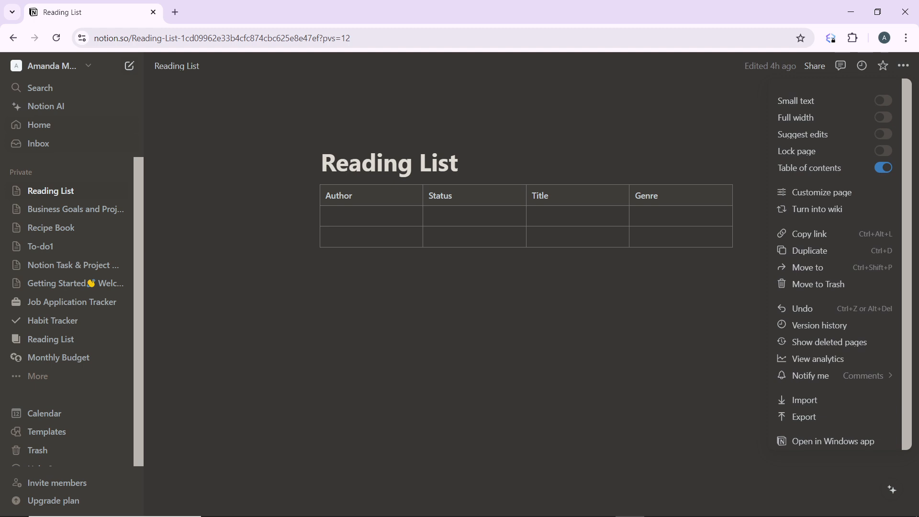
pyautogui.moveTo(813, 256)
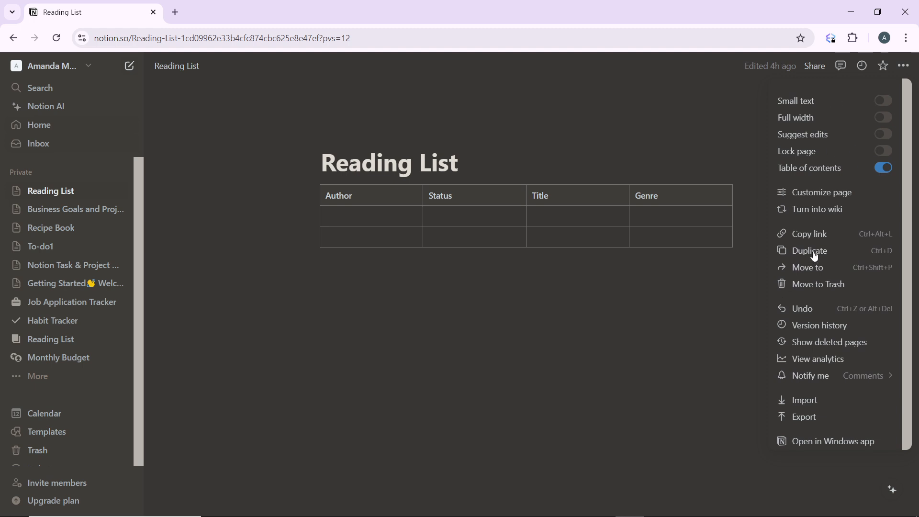
pyautogui.click(808, 250)
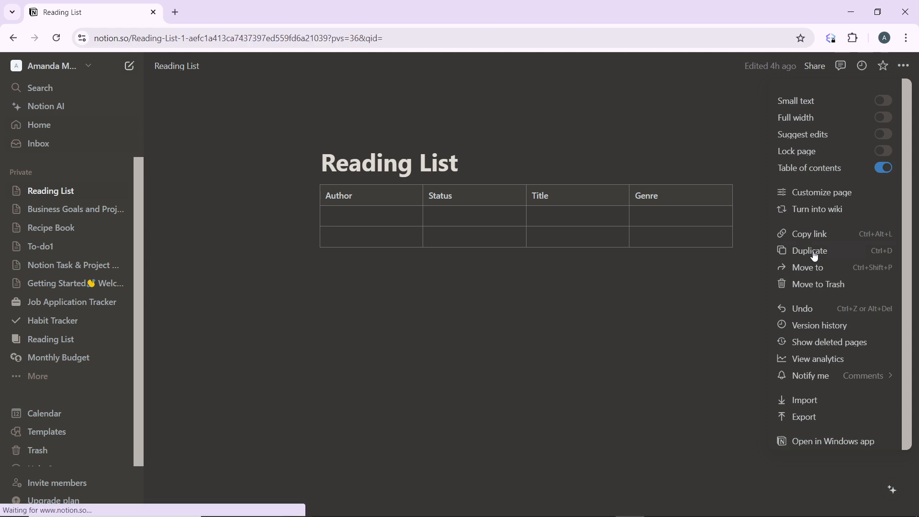
# Let the Reading List (1) duplicate load and open in the Private list
pyautogui.click(810, 250)
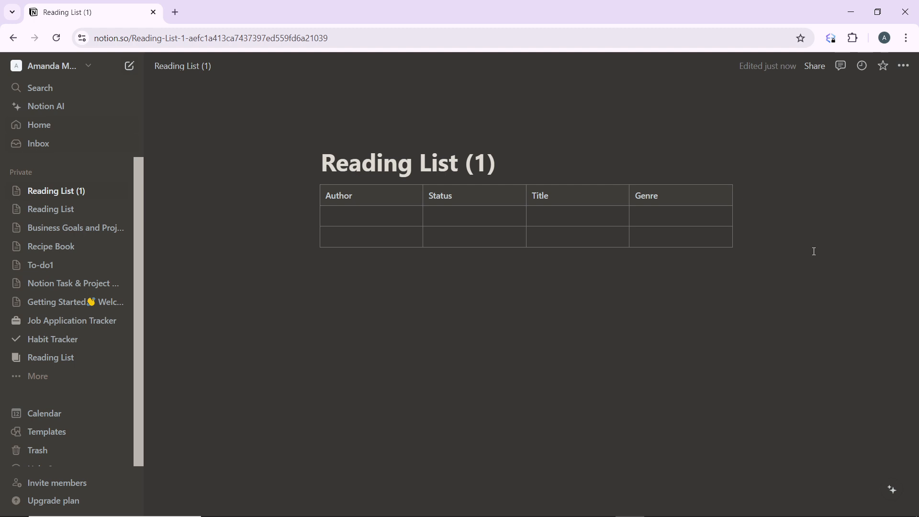
pyautogui.moveTo(67, 213)
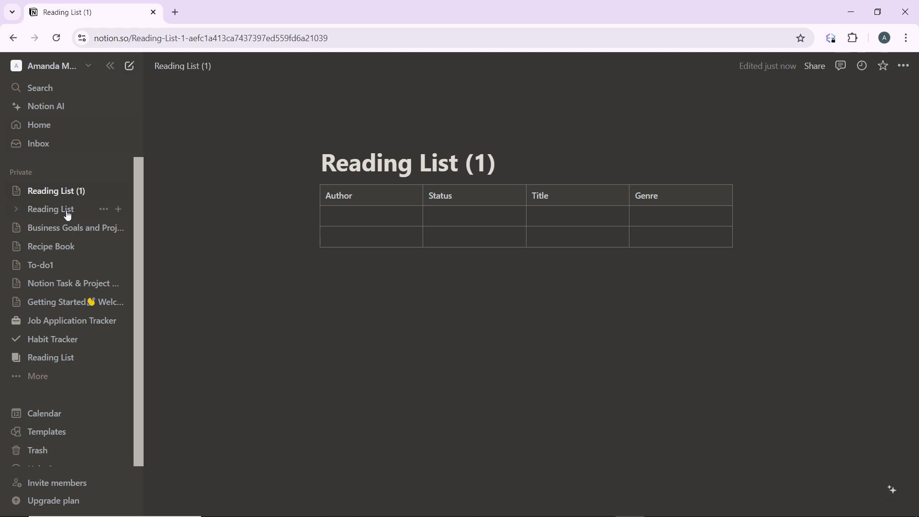
pyautogui.moveTo(73, 211)
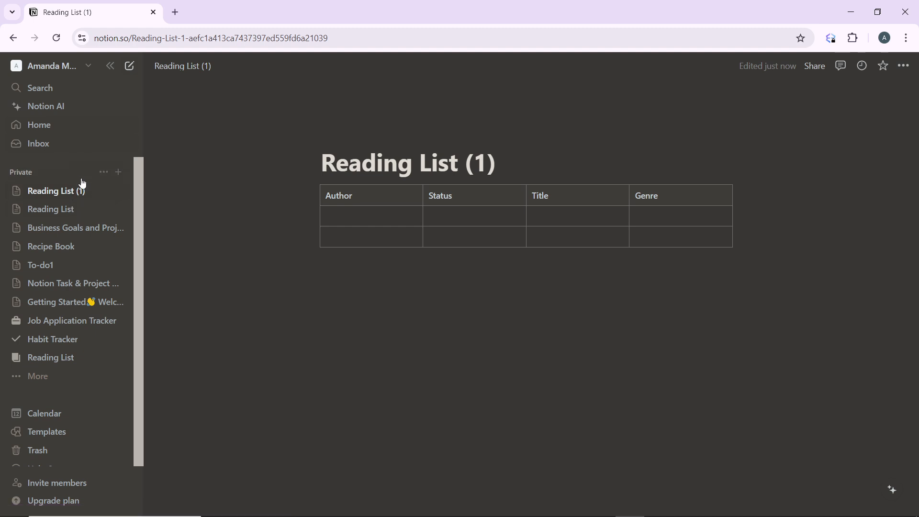
pyautogui.moveTo(78, 173)
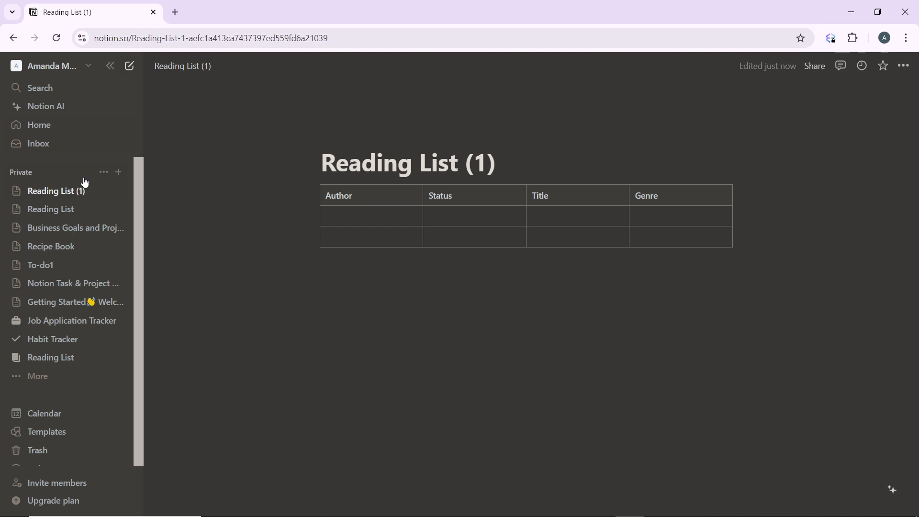
pyautogui.moveTo(51, 212)
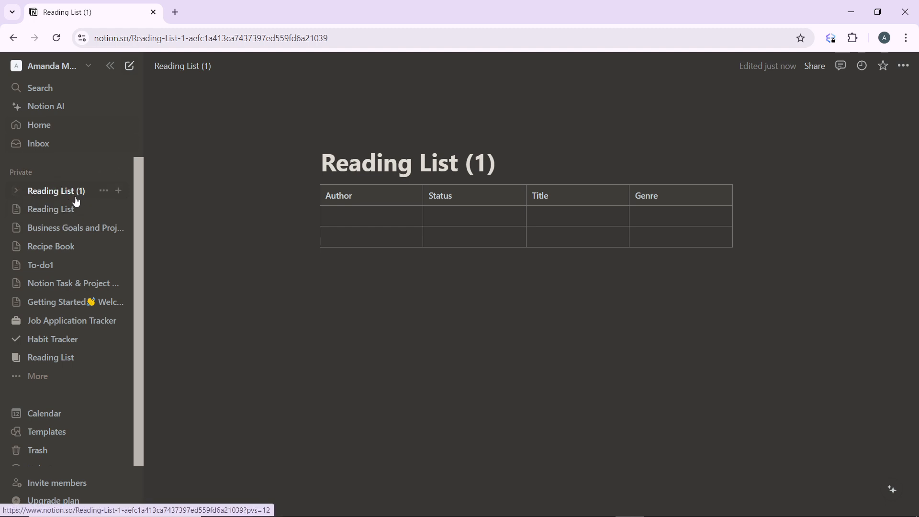
pyautogui.moveTo(86, 199)
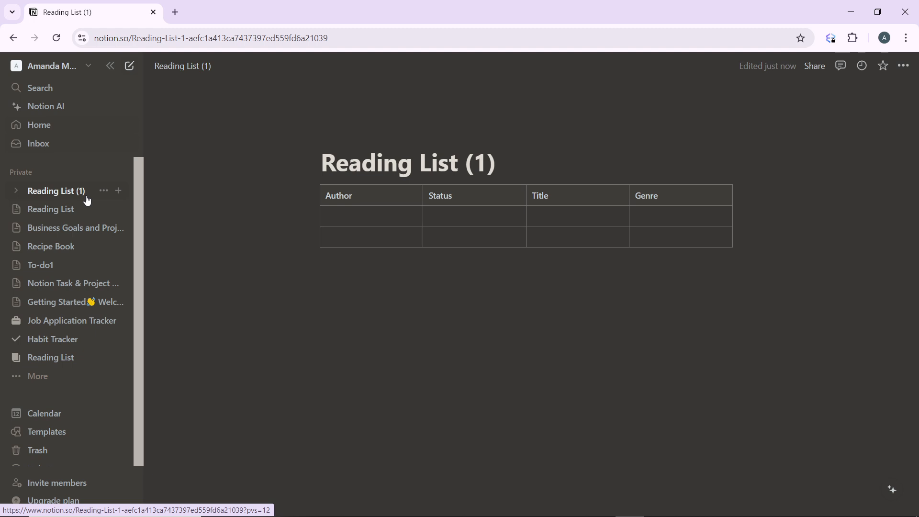
pyautogui.moveTo(103, 190)
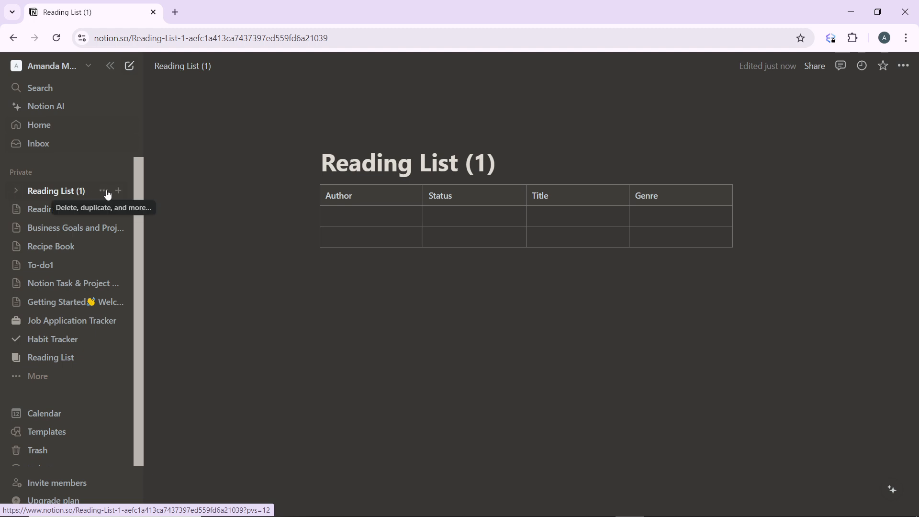
# Choose Rename from the Reading List (1) page's sidebar options
pyautogui.click(100, 191)
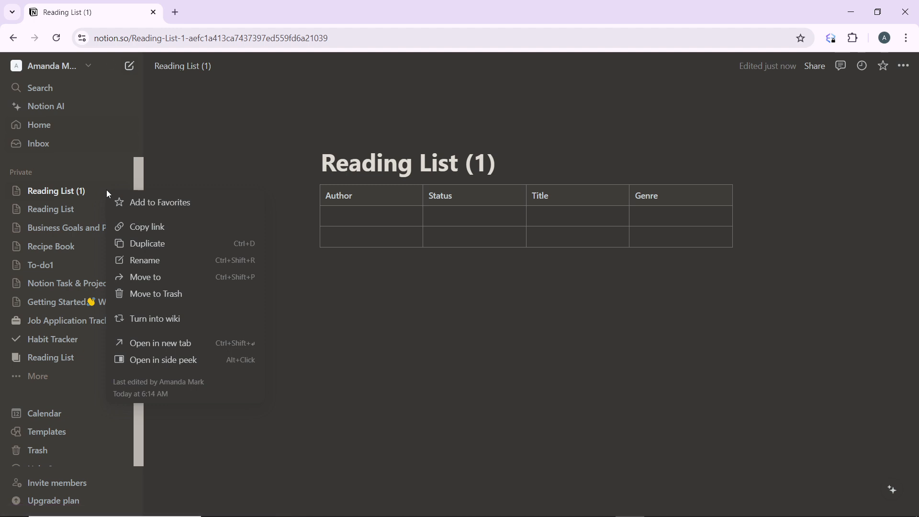
pyautogui.moveTo(172, 234)
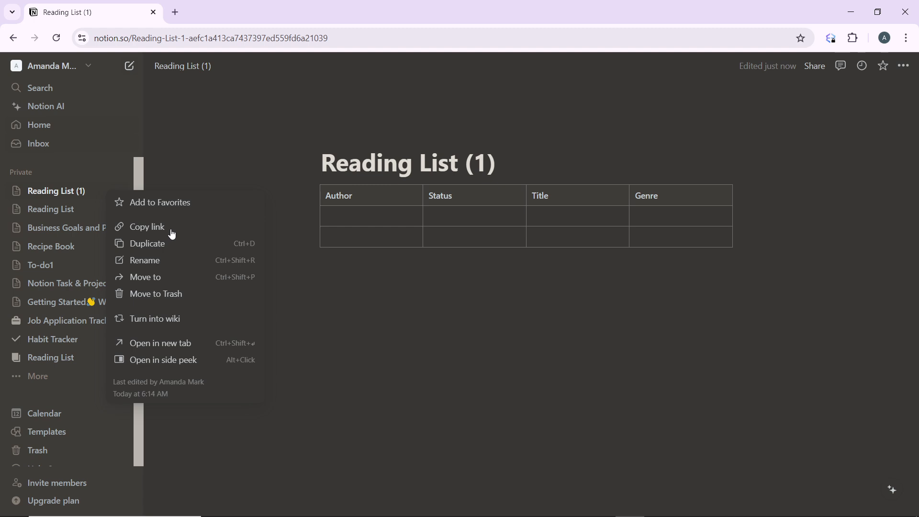
pyautogui.moveTo(160, 265)
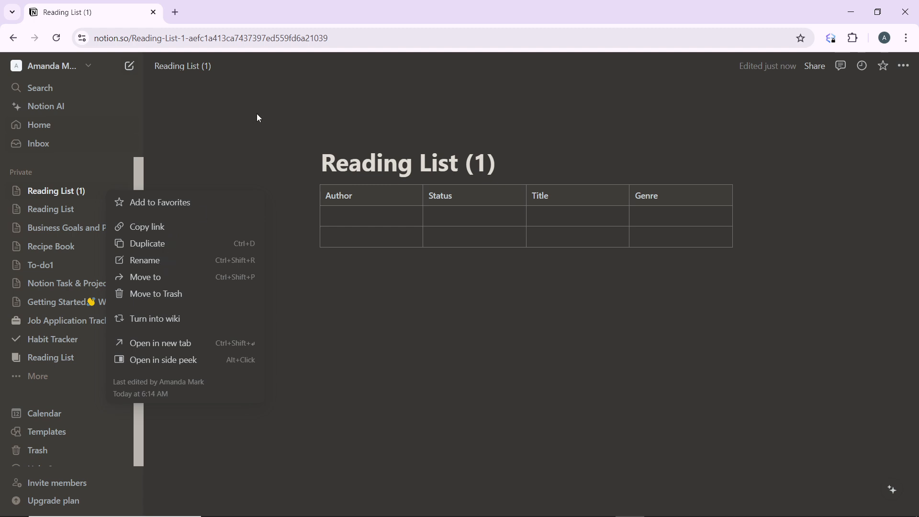
pyautogui.moveTo(167, 284)
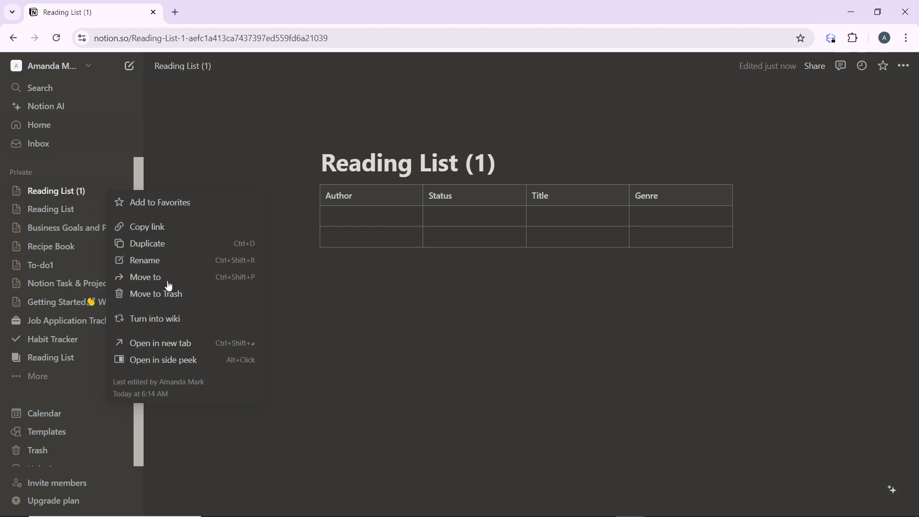
pyautogui.click(144, 260)
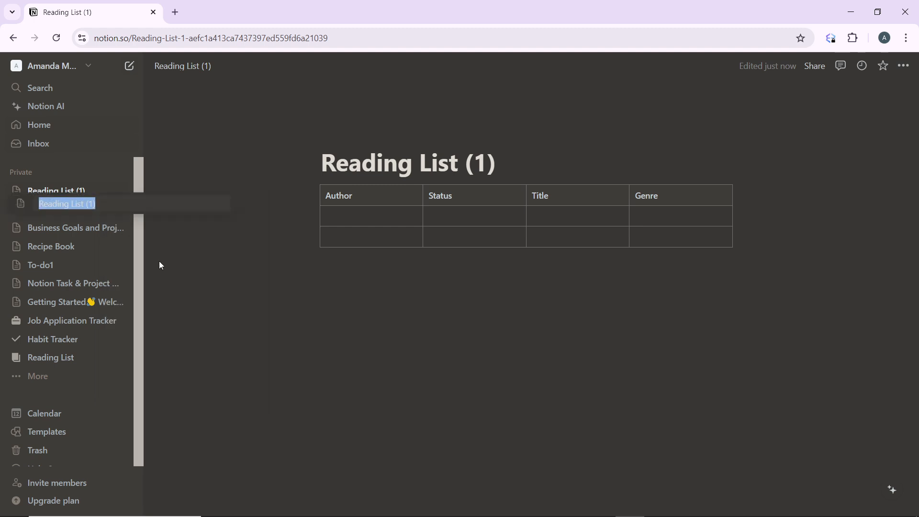
# Enter the new name 'Reading plan' for the duplicated page
pyautogui.write('R')
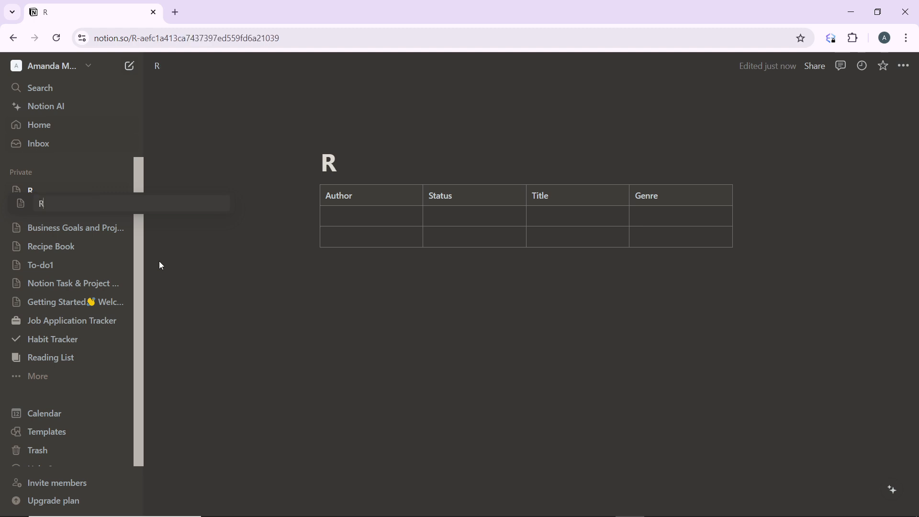
pyautogui.write('eading pla')
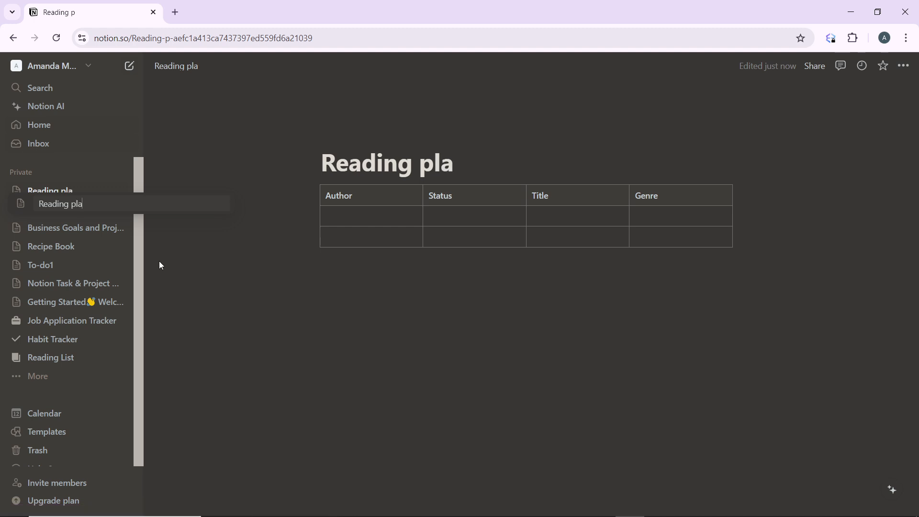
pyautogui.write('n')
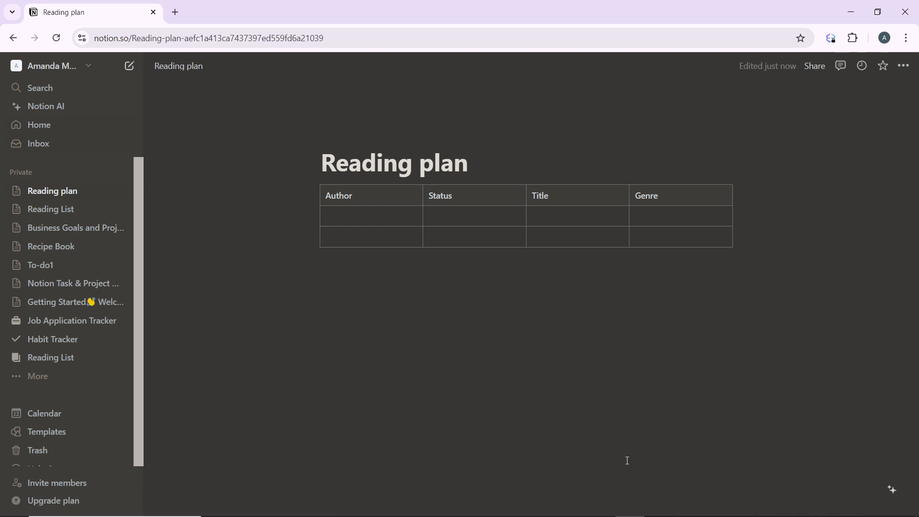
pyautogui.moveTo(564, 423)
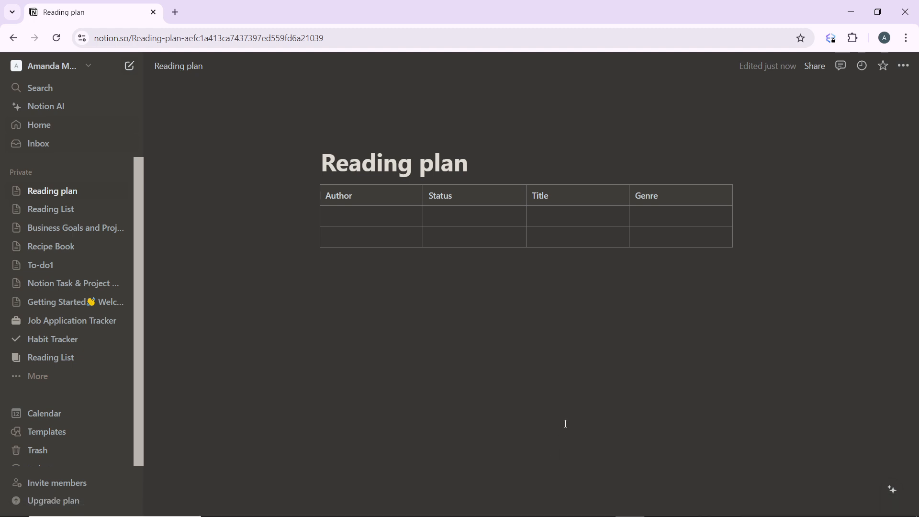